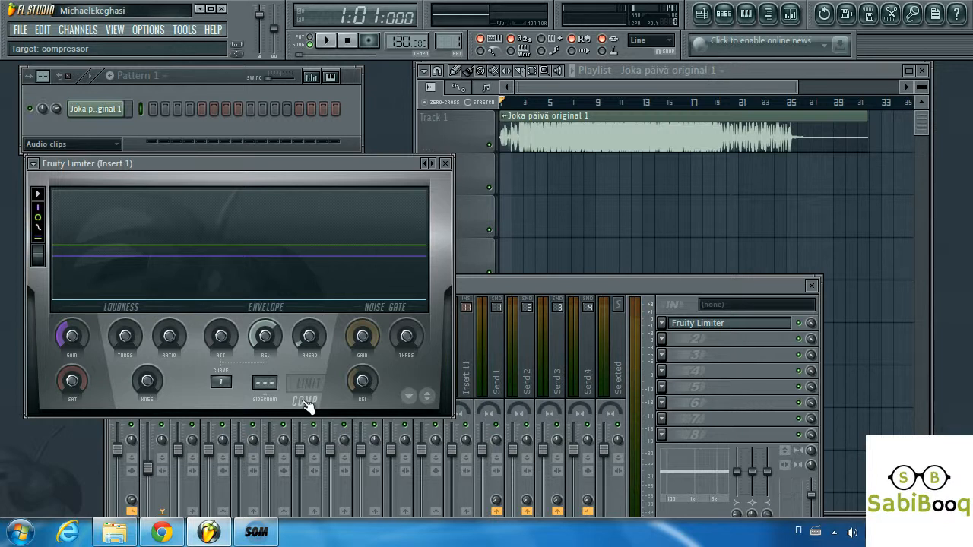
pyautogui.moveTo(317, 408)
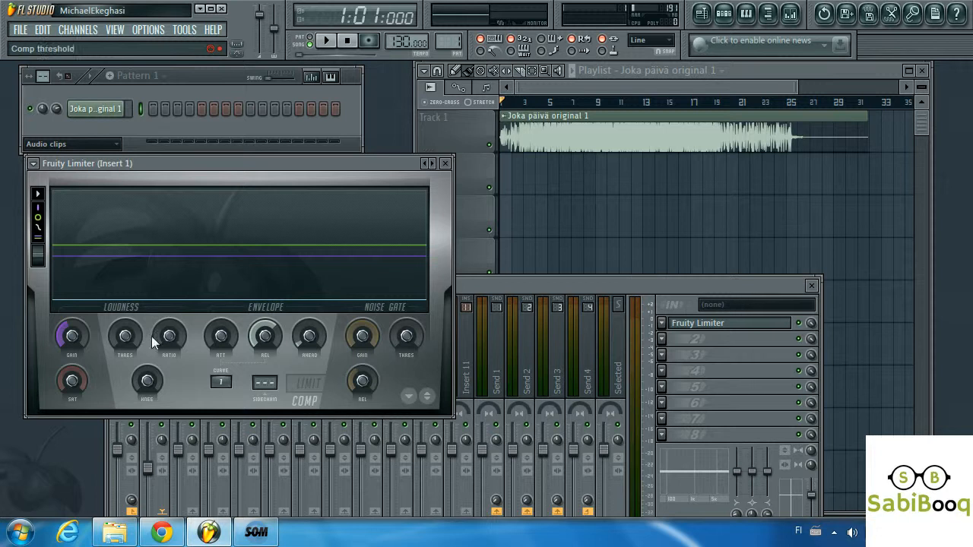
pyautogui.moveTo(221, 336)
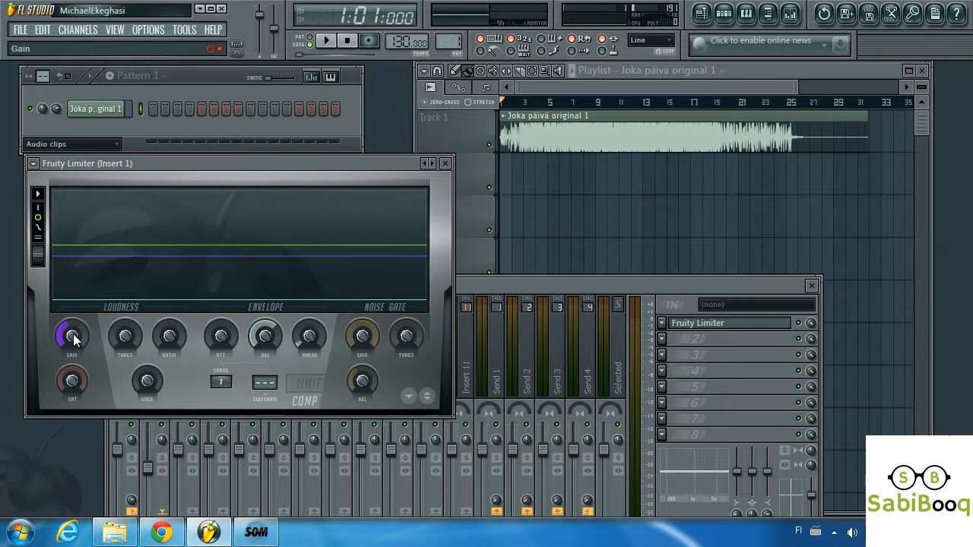
# Lower the compressor GAIN knob to about −3.8 dB.
pyautogui.moveTo(72, 334); pyautogui.dragTo(71, 341)
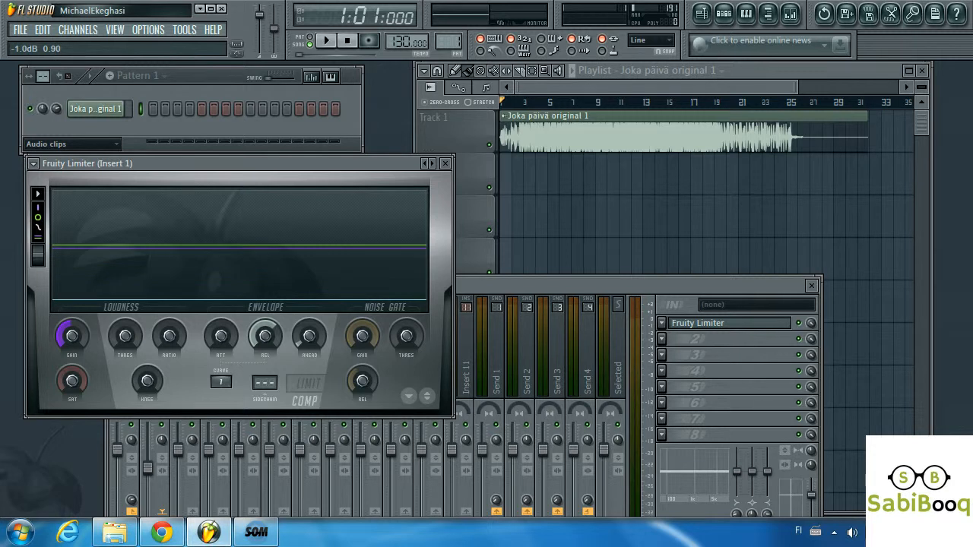
pyautogui.moveTo(71, 336); pyautogui.dragTo(71, 350)
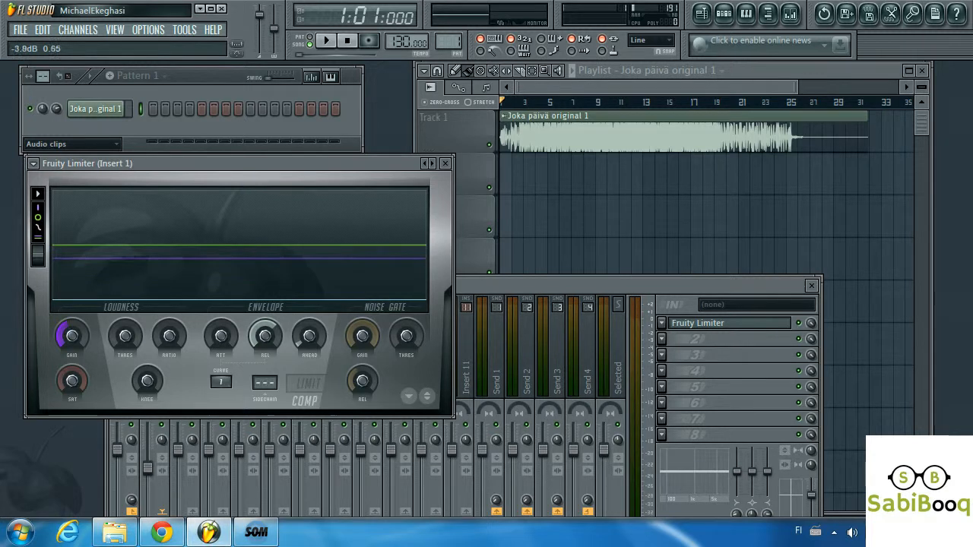
pyautogui.moveTo(71, 337); pyautogui.dragTo(72, 349)
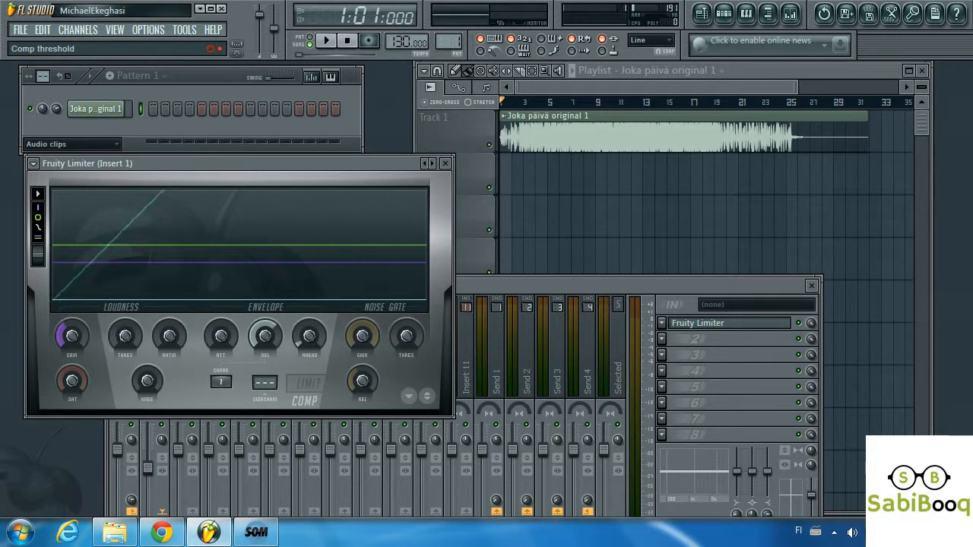
# Drop the compressor threshold to −21.8 dB, then raise it back up.
pyautogui.moveTo(124, 336); pyautogui.dragTo(123, 331)
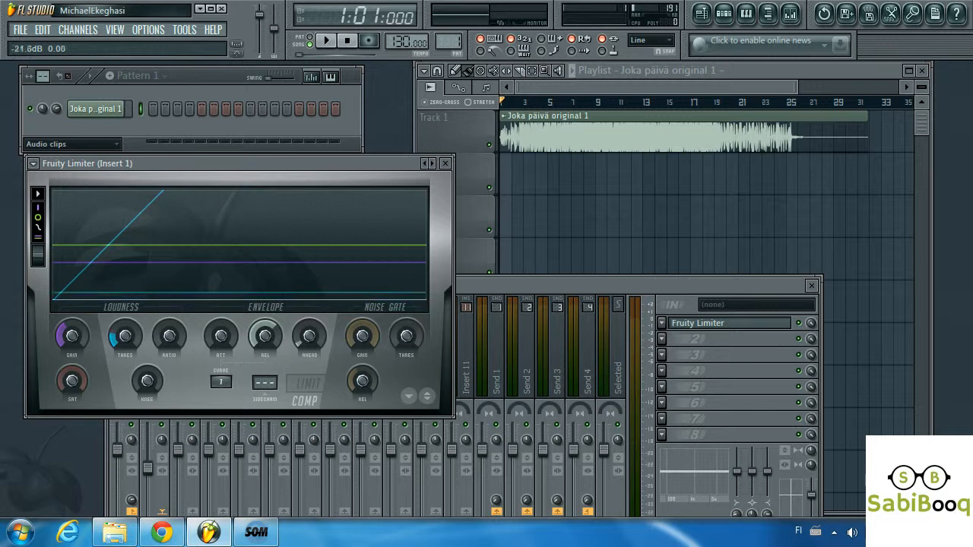
pyautogui.moveTo(124, 337); pyautogui.dragTo(125, 319)
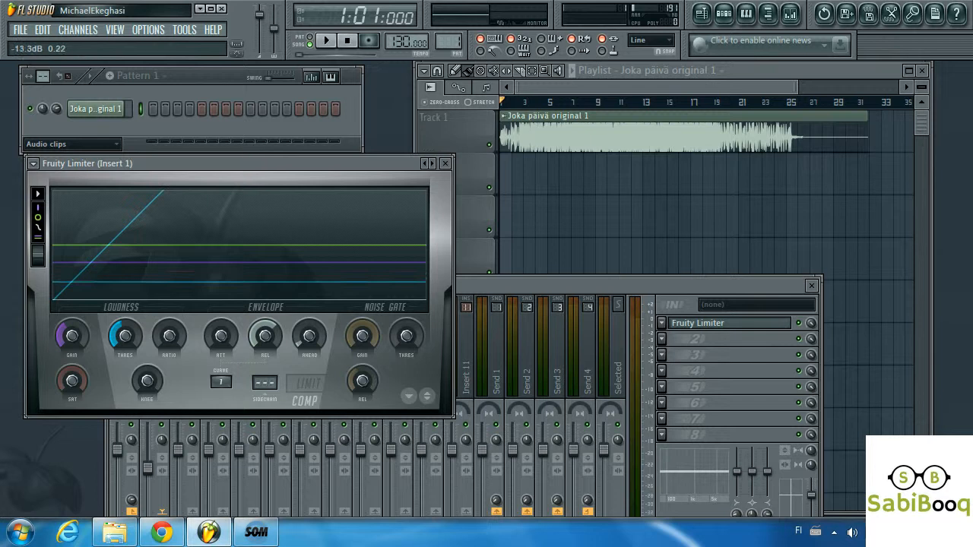
pyautogui.moveTo(124, 337); pyautogui.dragTo(124, 319)
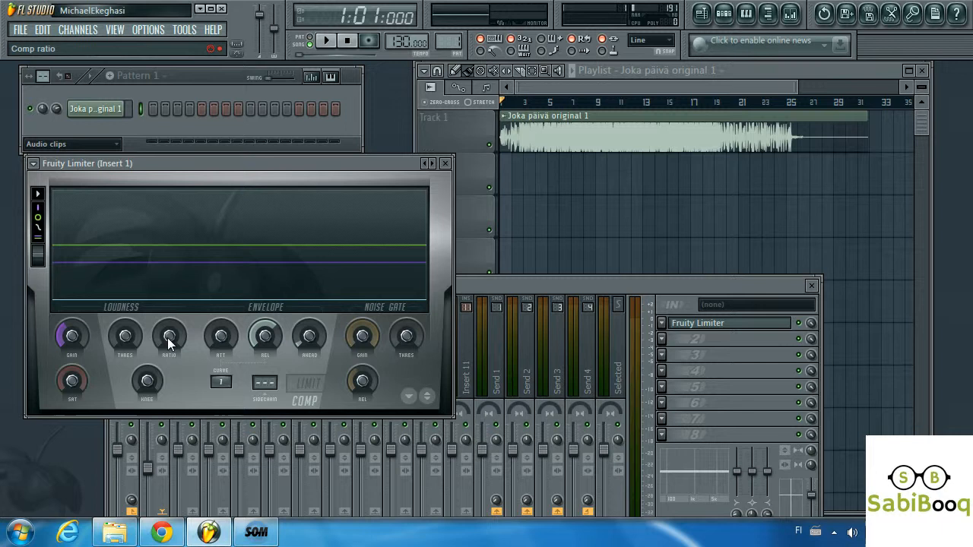
# Set the RATIO knob to 1:4.0 and change the REL release time.
pyautogui.moveTo(169, 336); pyautogui.dragTo(169, 331)
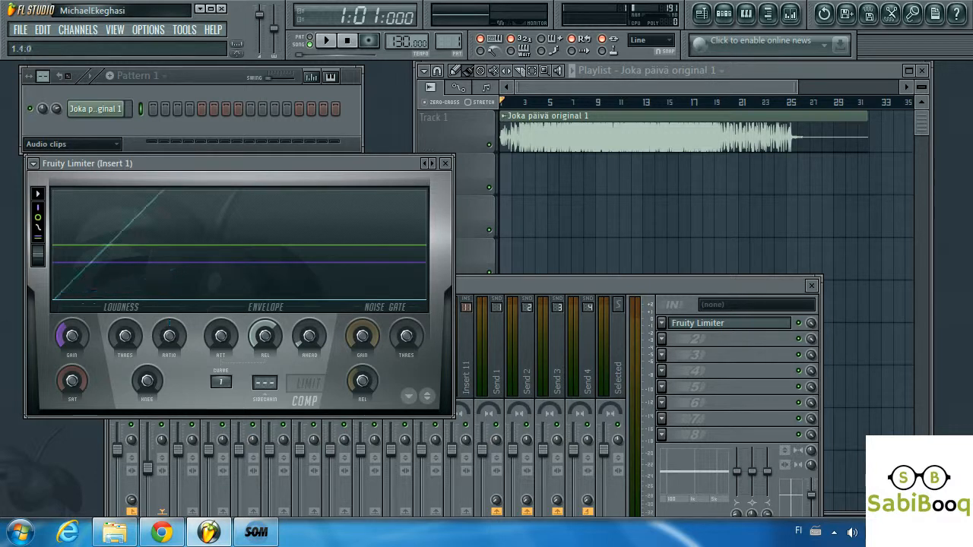
pyautogui.moveTo(265, 336); pyautogui.dragTo(265, 319)
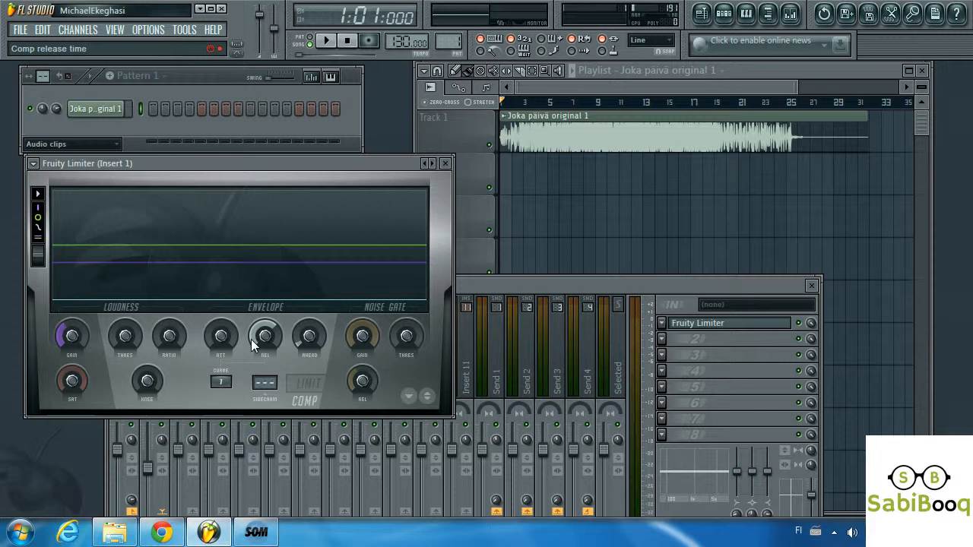
pyautogui.moveTo(220, 336)
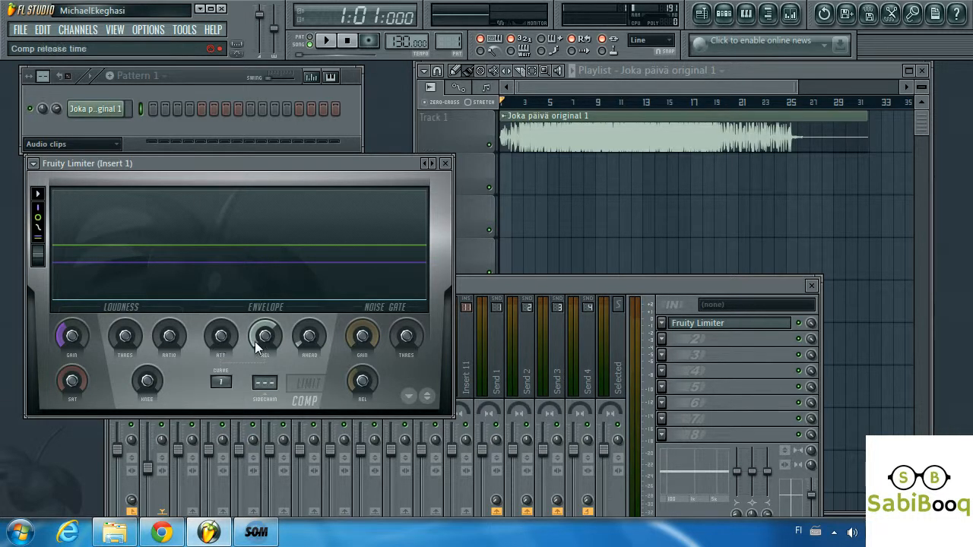
pyautogui.moveTo(266, 349)
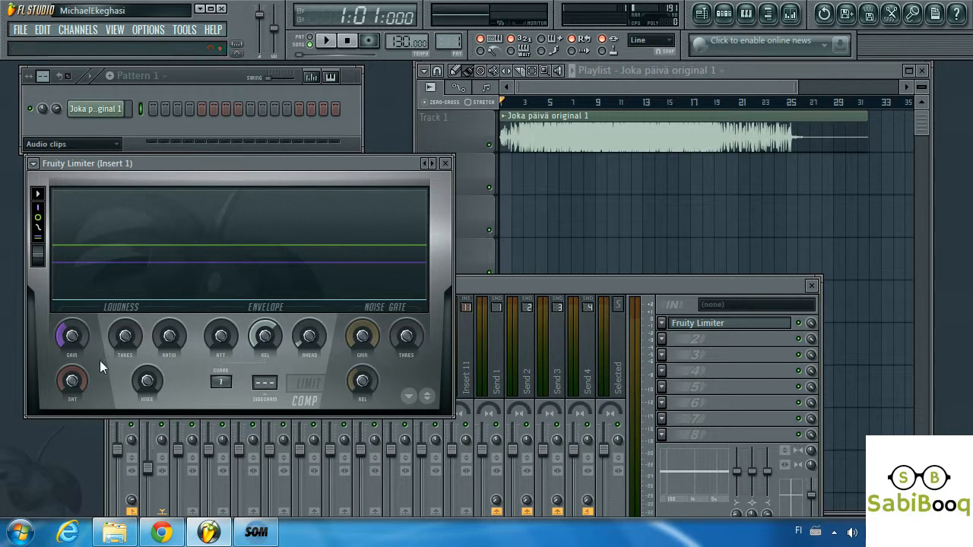
pyautogui.moveTo(125, 337)
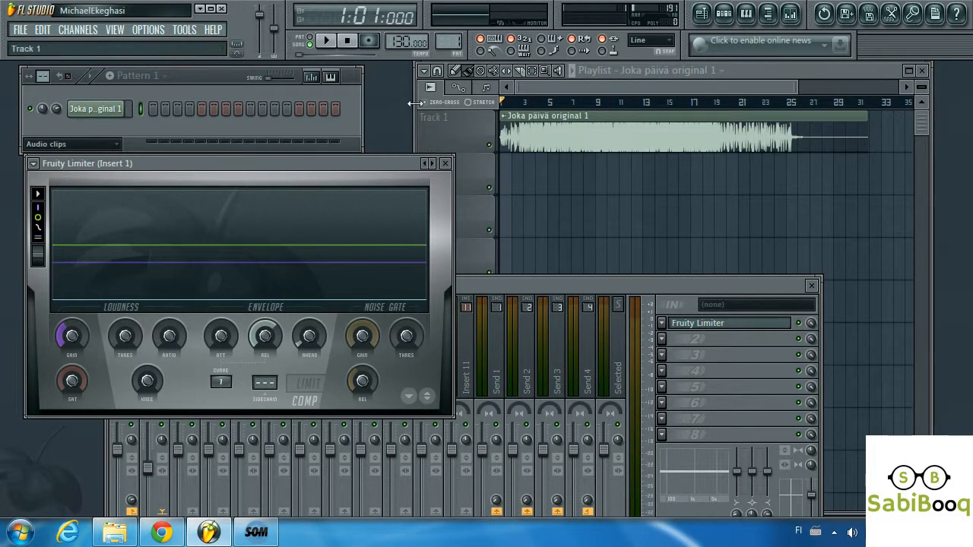
pyautogui.moveTo(326, 41)
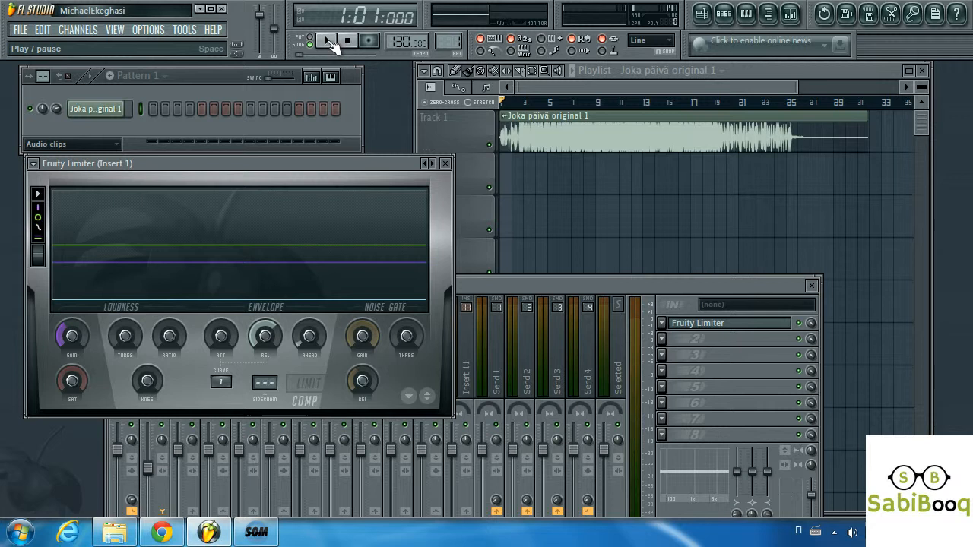
pyautogui.click(327, 40)
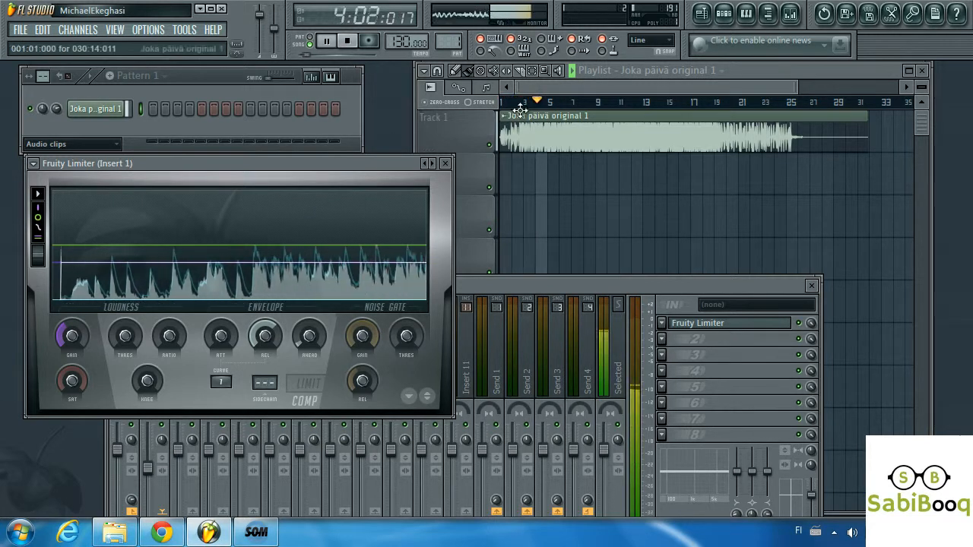
pyautogui.click(347, 40)
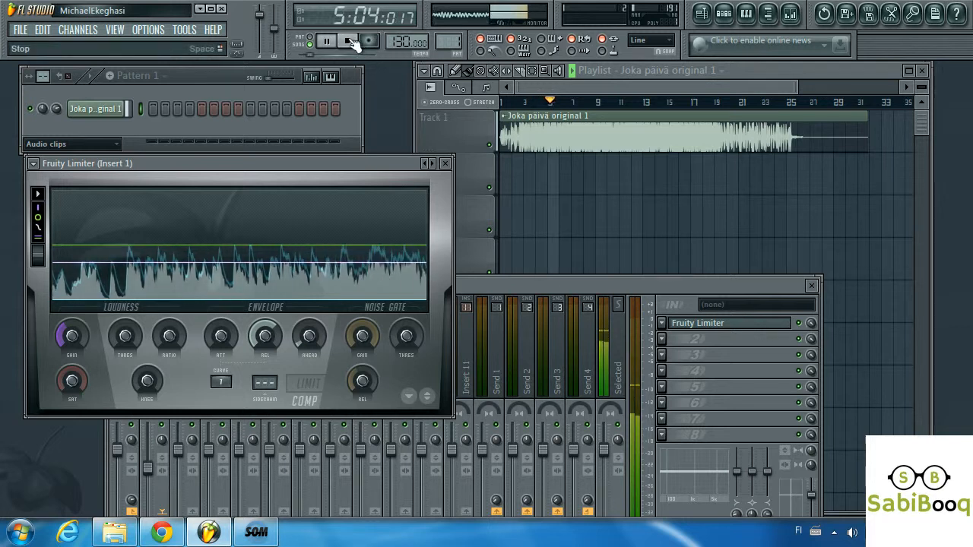
pyautogui.click(347, 40)
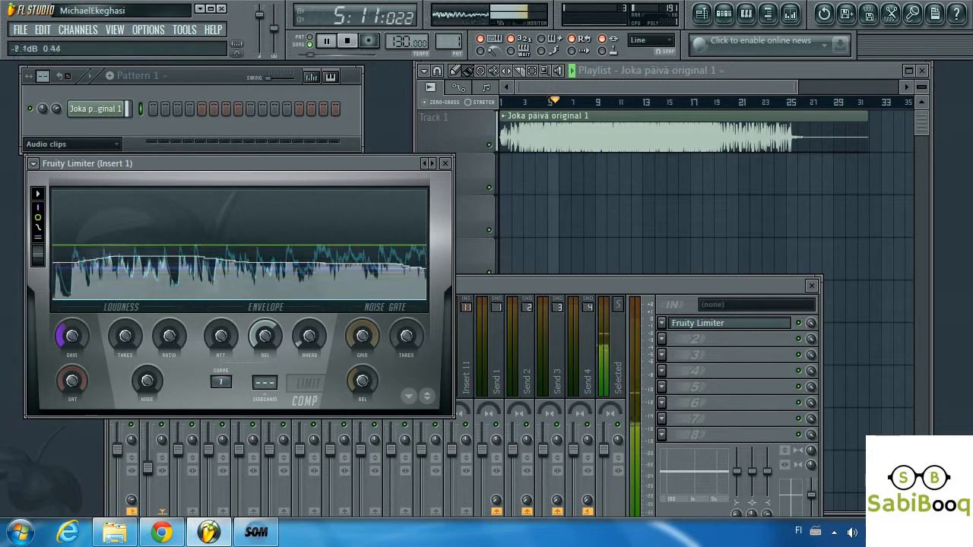
# Stop the song, then restart playback to tune the threshold to about −14.3 dB.
pyautogui.click(326, 40)
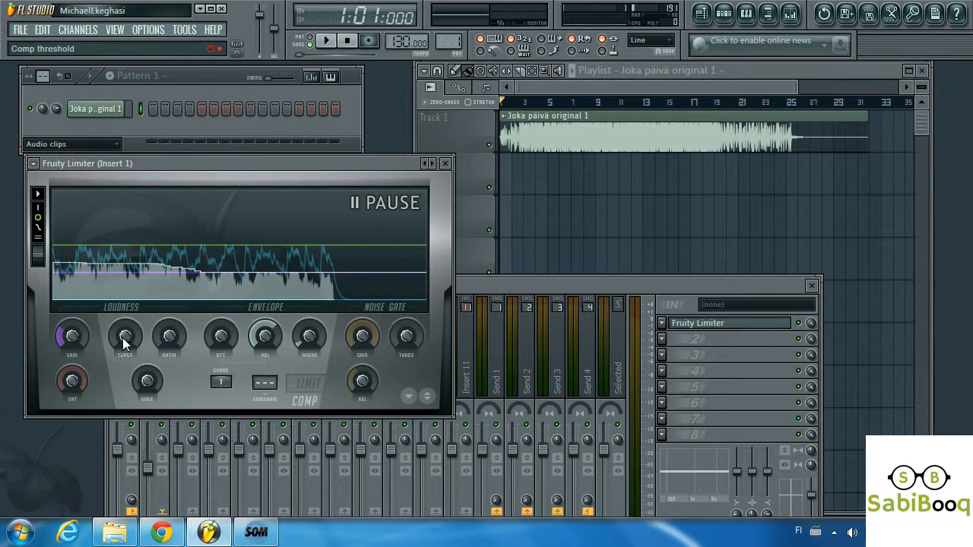
pyautogui.moveTo(125, 342)
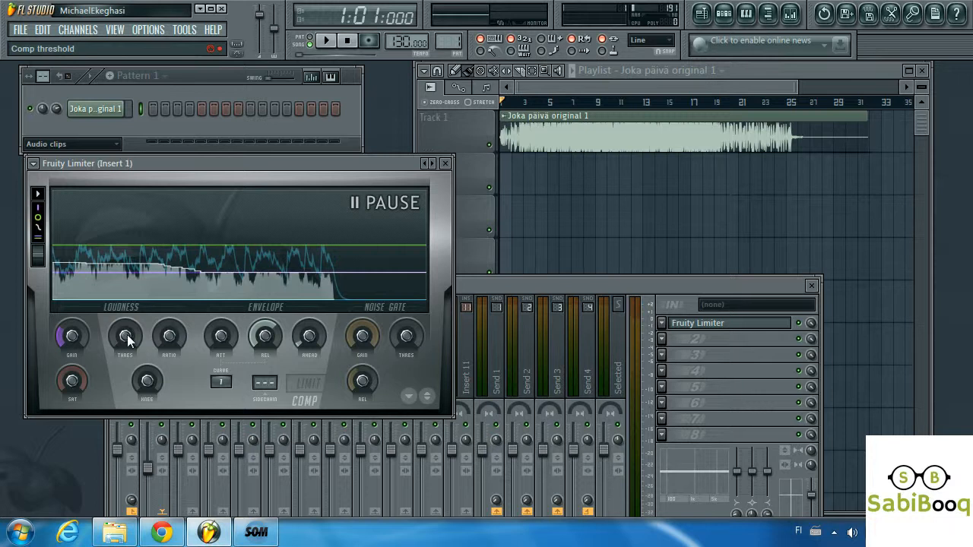
pyautogui.moveTo(168, 336)
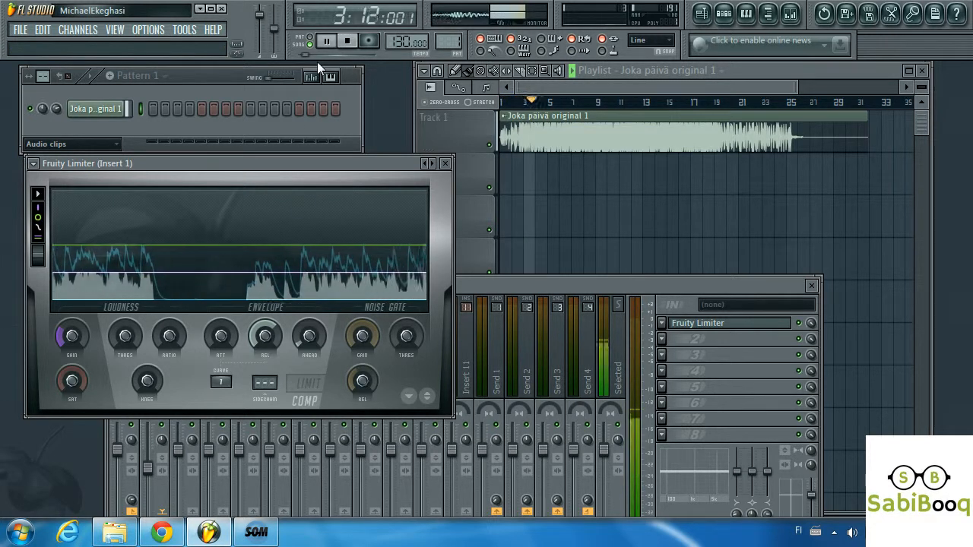
pyautogui.click(327, 40)
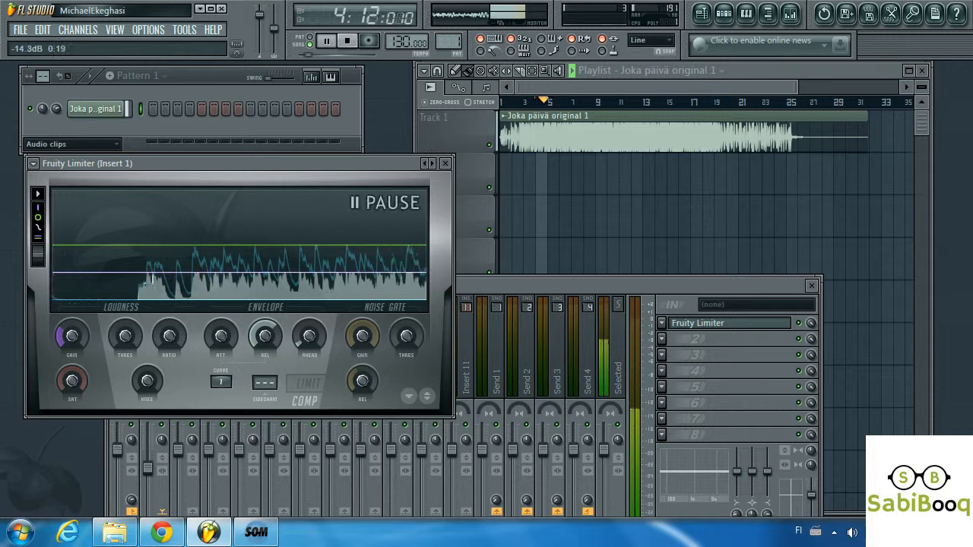